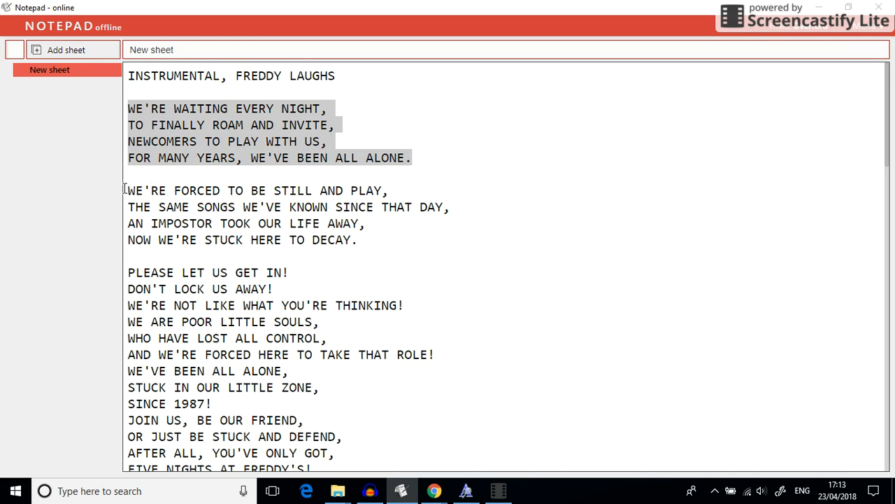
mouse_move(112, 203)
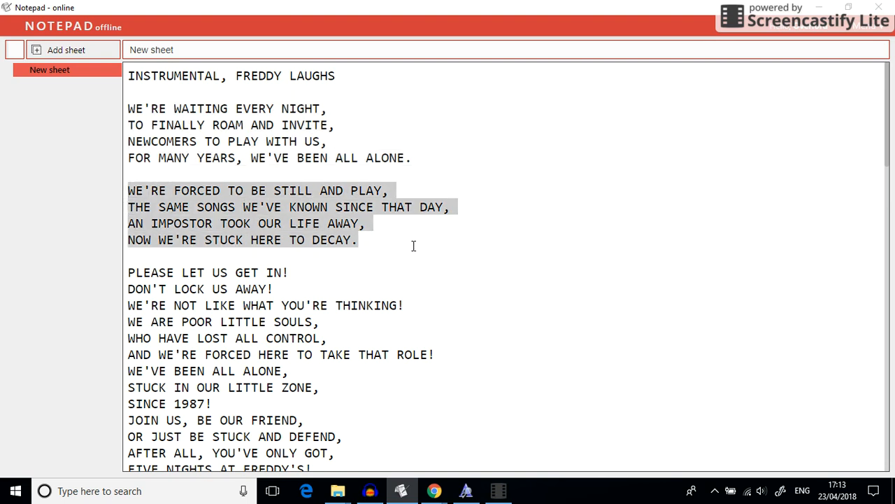
Select the second stanza from "WE'RE FORCED TO BE STILL AND PLAY" to "NOW WE'RE STUCK HERE TO DECAY" and scroll on.
scroll(down, 3)
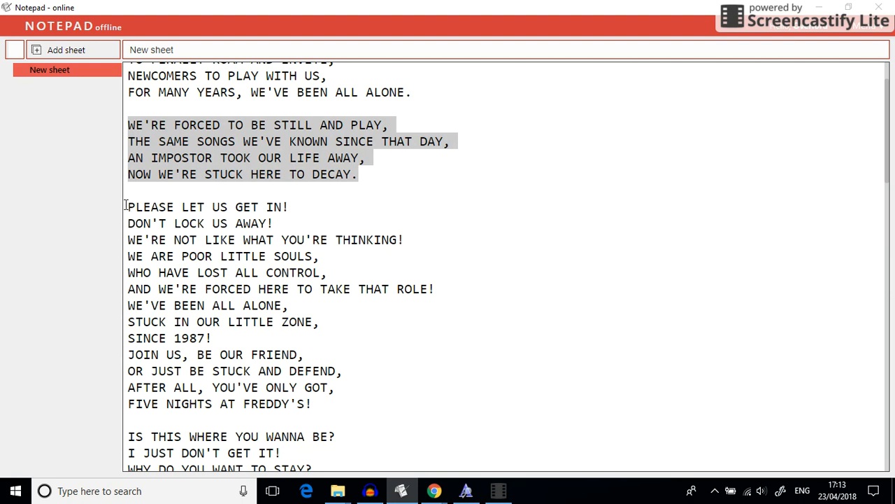
Select the "PLEASE LET US GET IN!" chorus, then the "IS THIS WHERE YOU WANNA BE?" stanza below it.
click(126, 207)
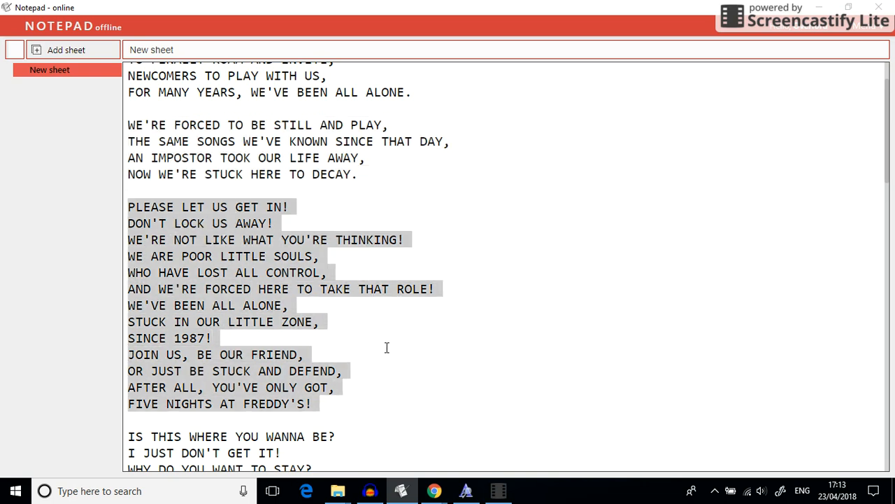
mouse_move(31, 204)
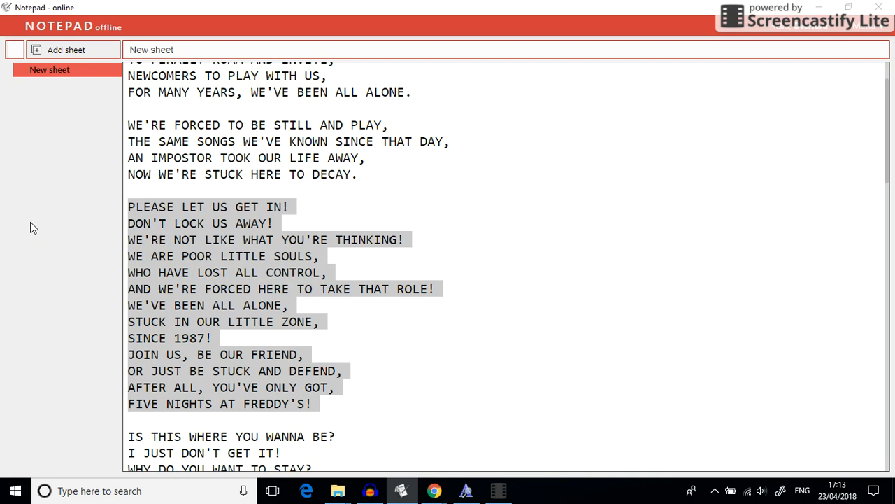
scroll(down, 3)
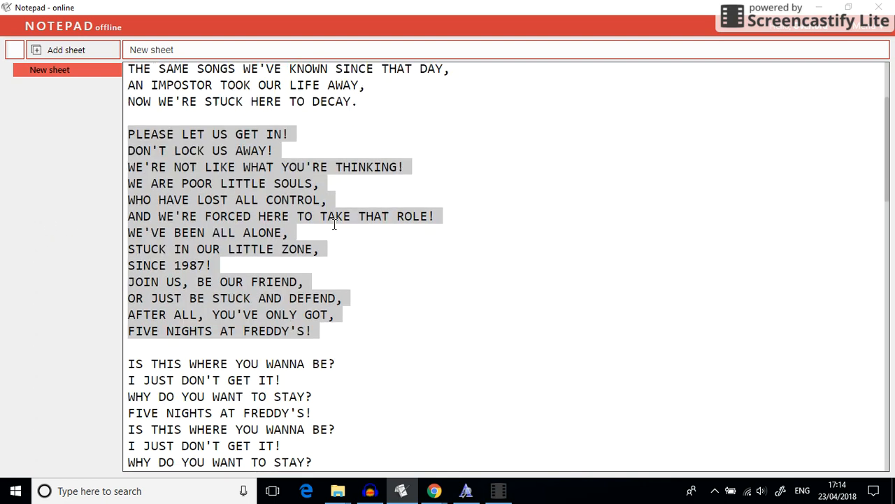
scroll(down, 3)
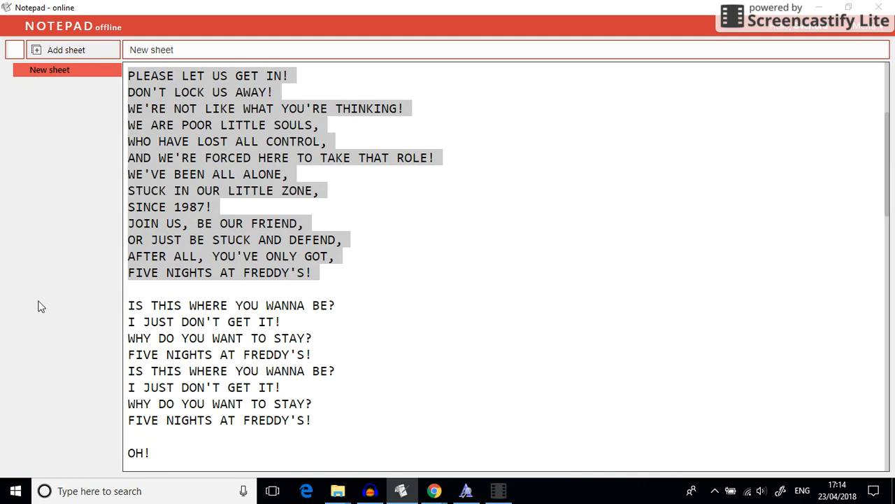
scroll(down, 3)
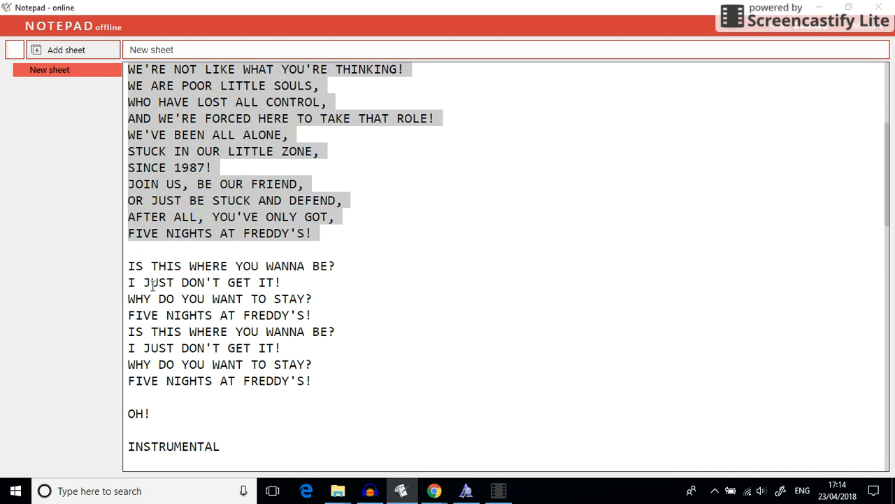
scroll(down, 3)
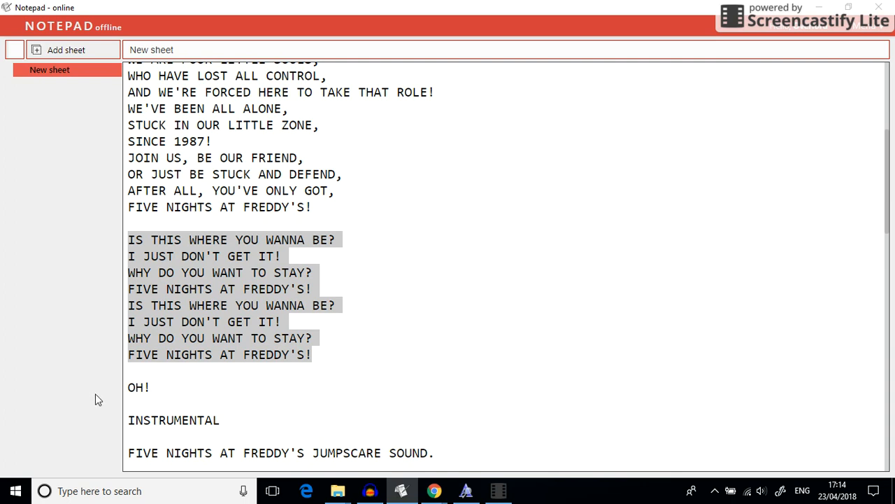
Select "OH!", then the word "INSTRUMENTAL", then the "WE'RE REALLY QUITE SURPRISED" stanza.
scroll(down, 3)
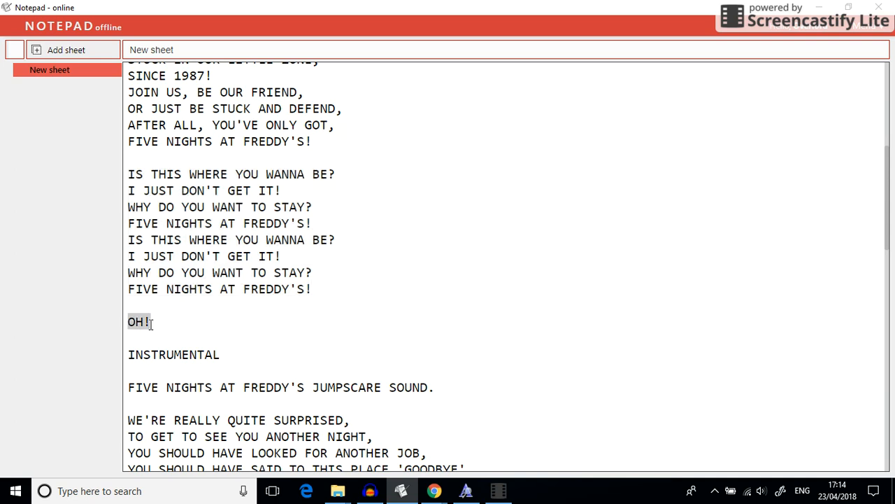
double_click(173, 354)
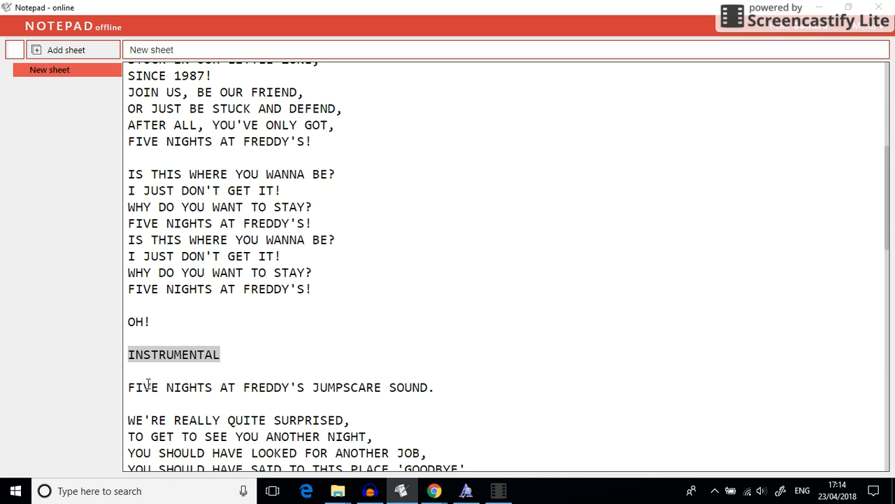
scroll(down, 3)
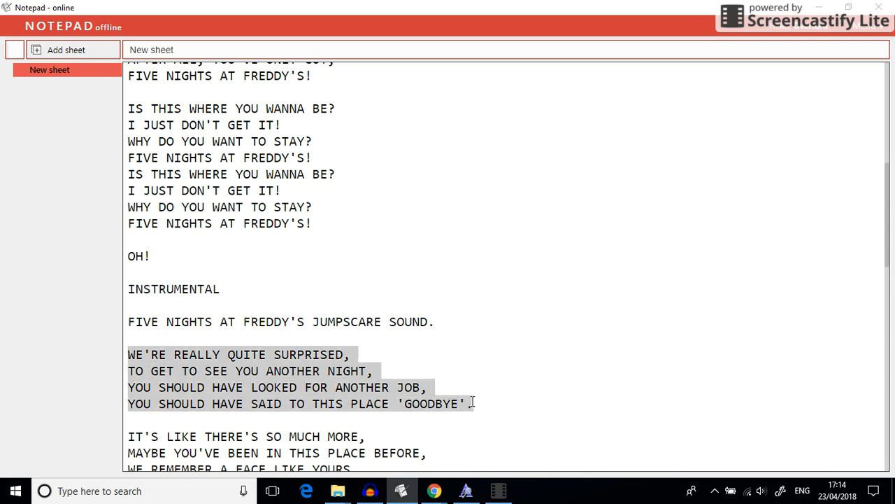
Select the "IT'S LIKE THERE'S SO MUCH MORE" stanza, then the repeated "PLEASE LET US GET IN!" chorus.
scroll(down, 3)
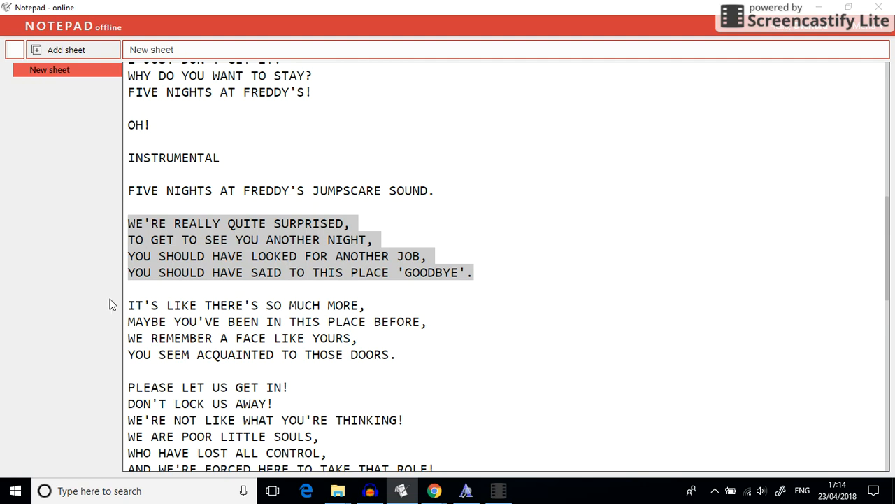
mouse_move(124, 307)
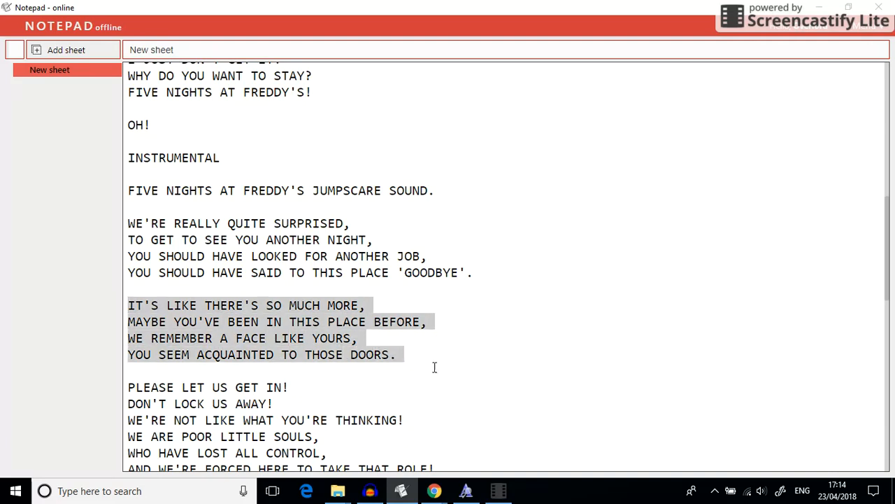
scroll(down, 3)
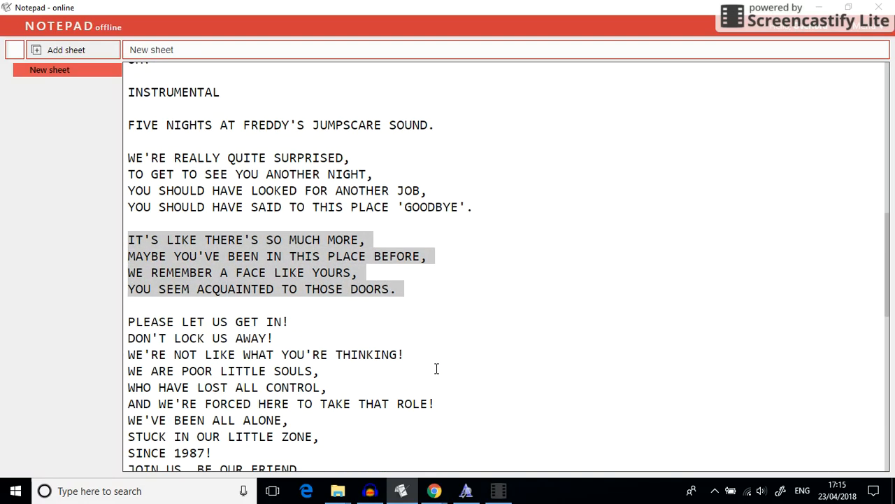
scroll(down, 3)
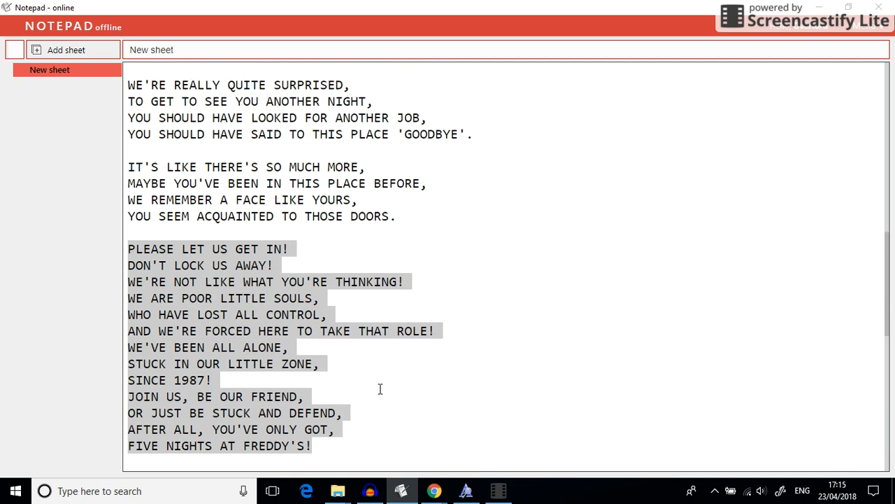
Select the repeated "IS THIS WHERE YOU WANNA BE?" stanza through the following "OH!" line.
scroll(down, 3)
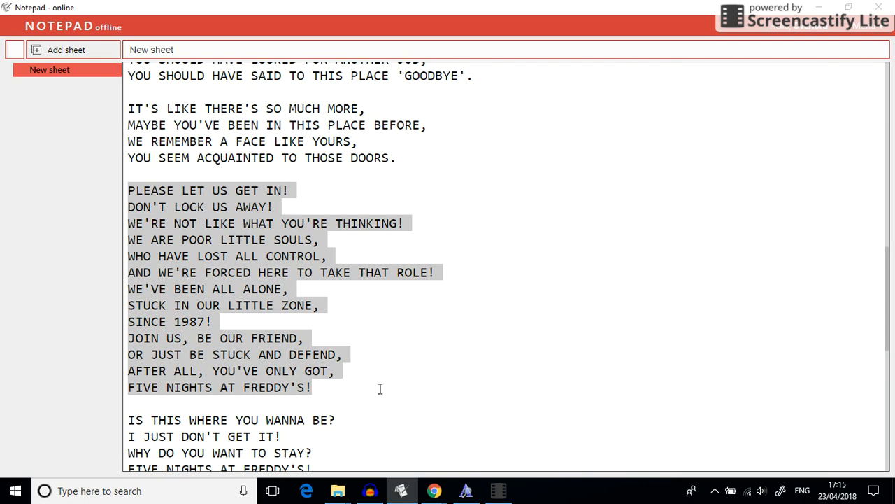
scroll(down, 3)
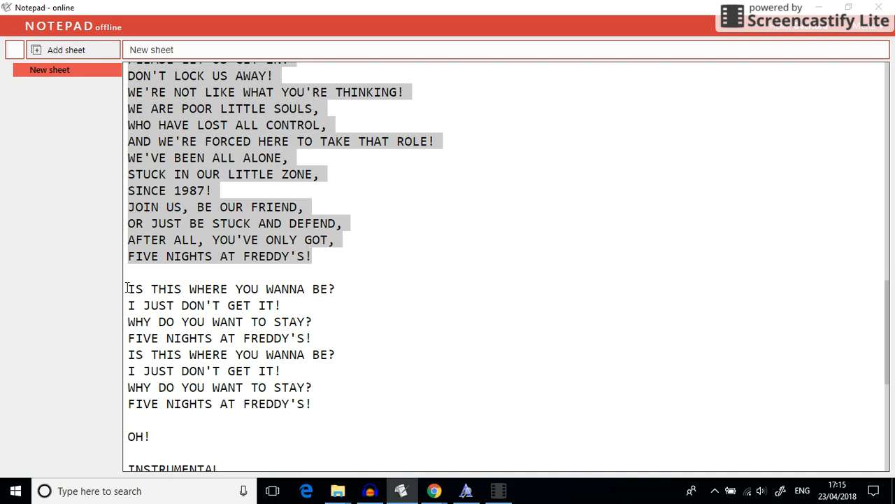
scroll(down, 3)
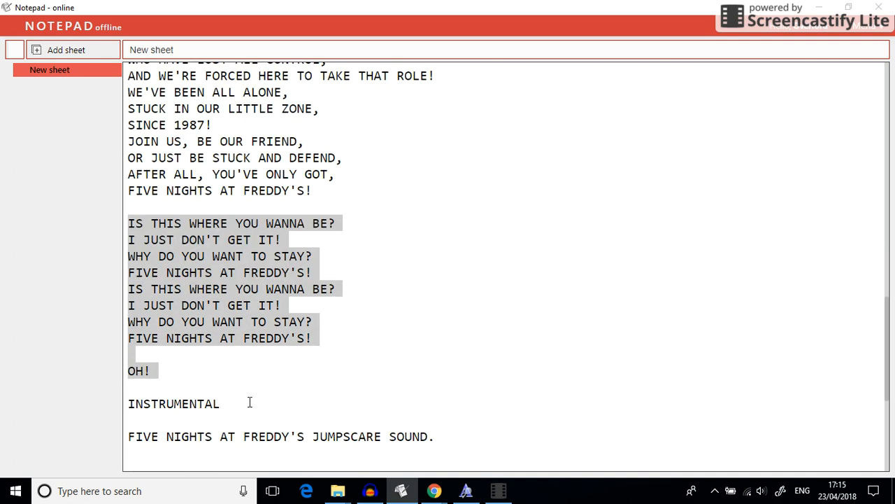